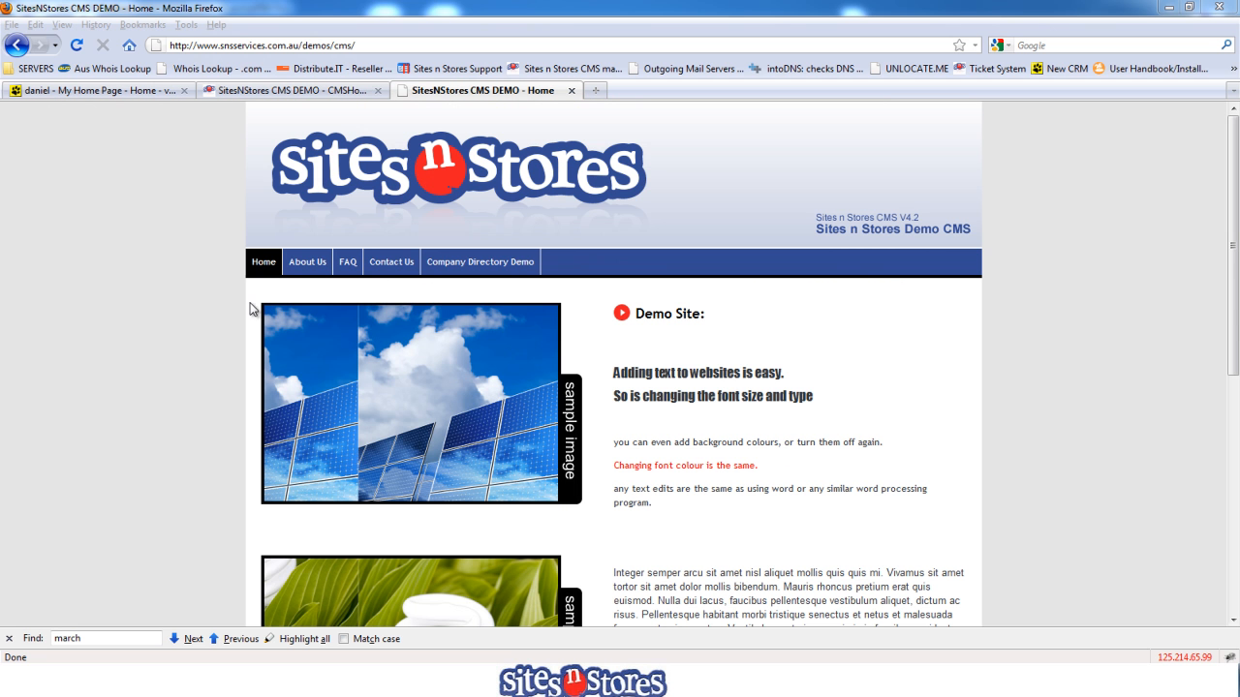
mouse_move(388, 291)
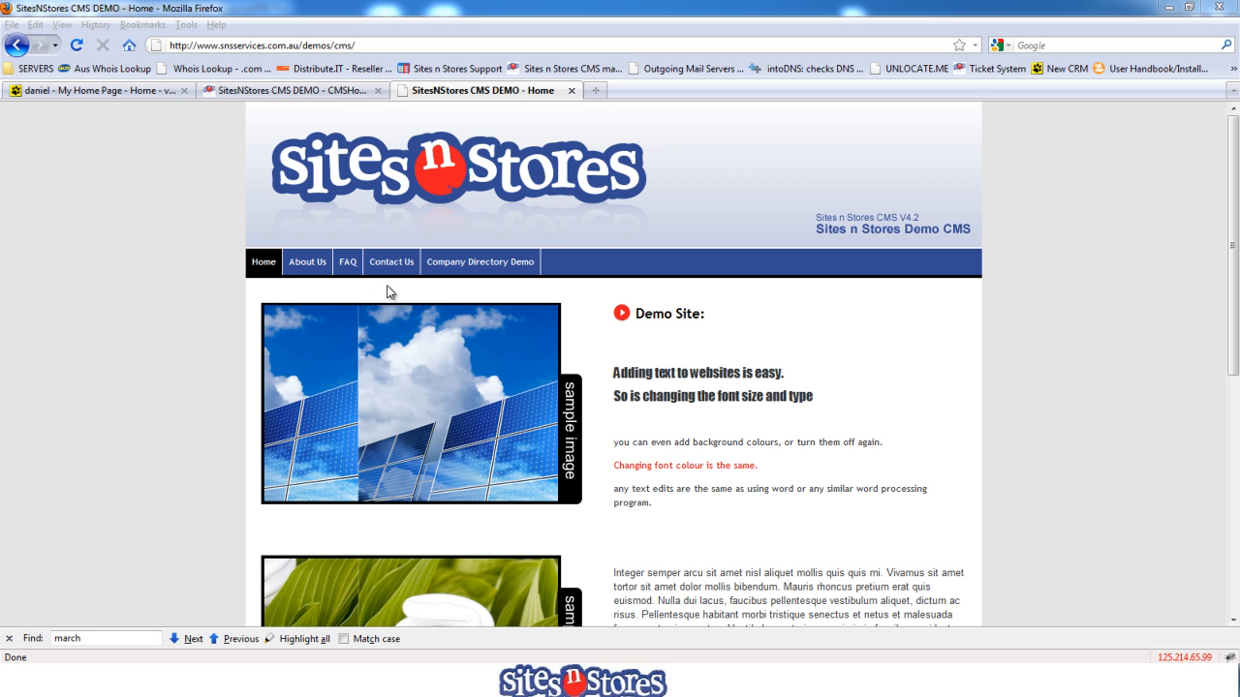
mouse_move(494, 330)
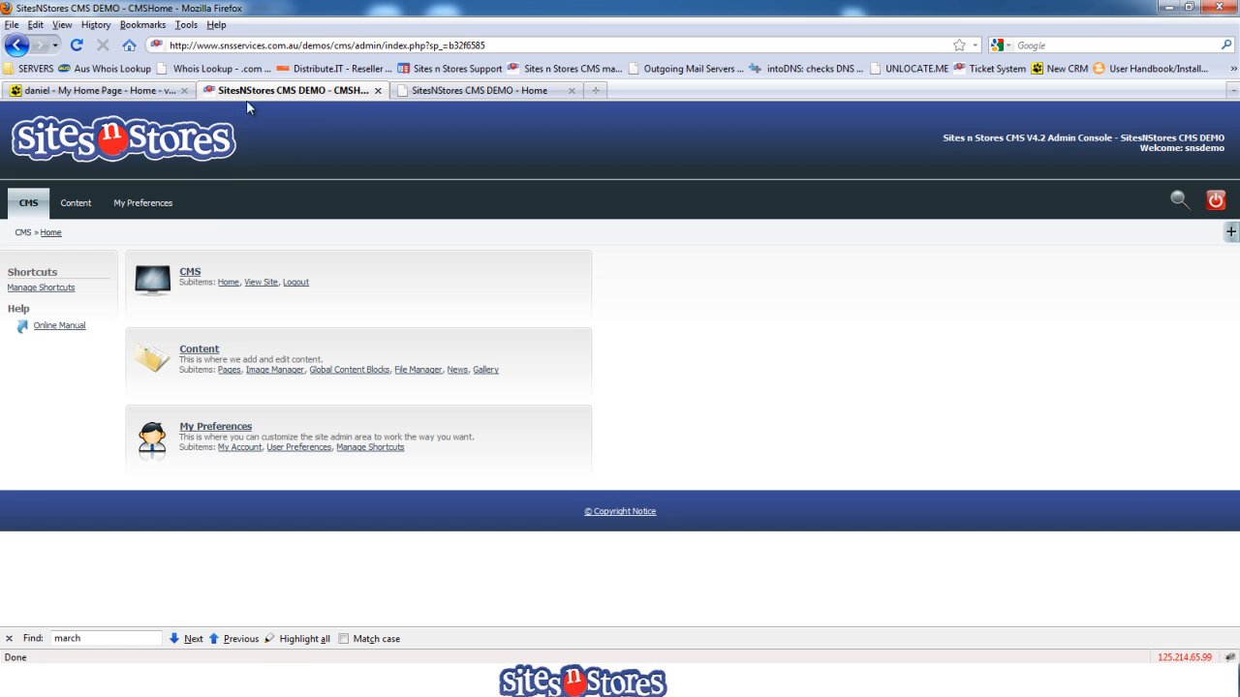
mouse_move(230, 283)
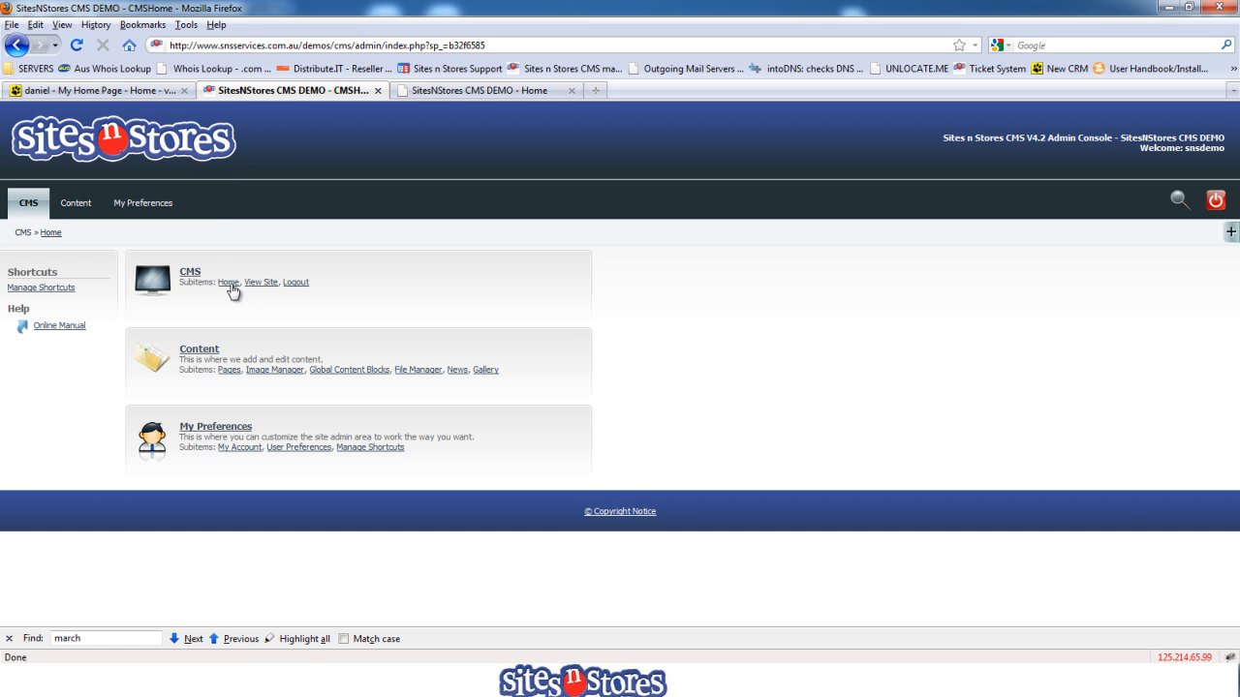
Step: Open the Pages list from the admin console's Content menu
left_click(76, 203)
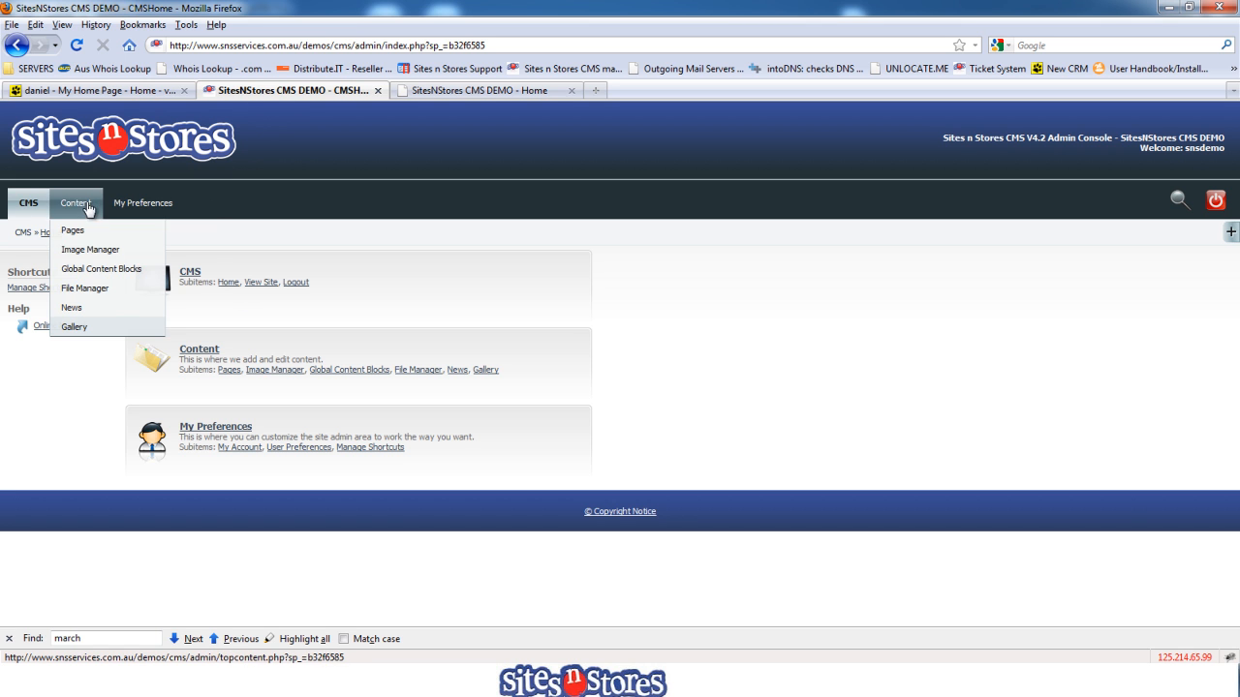
left_click(72, 230)
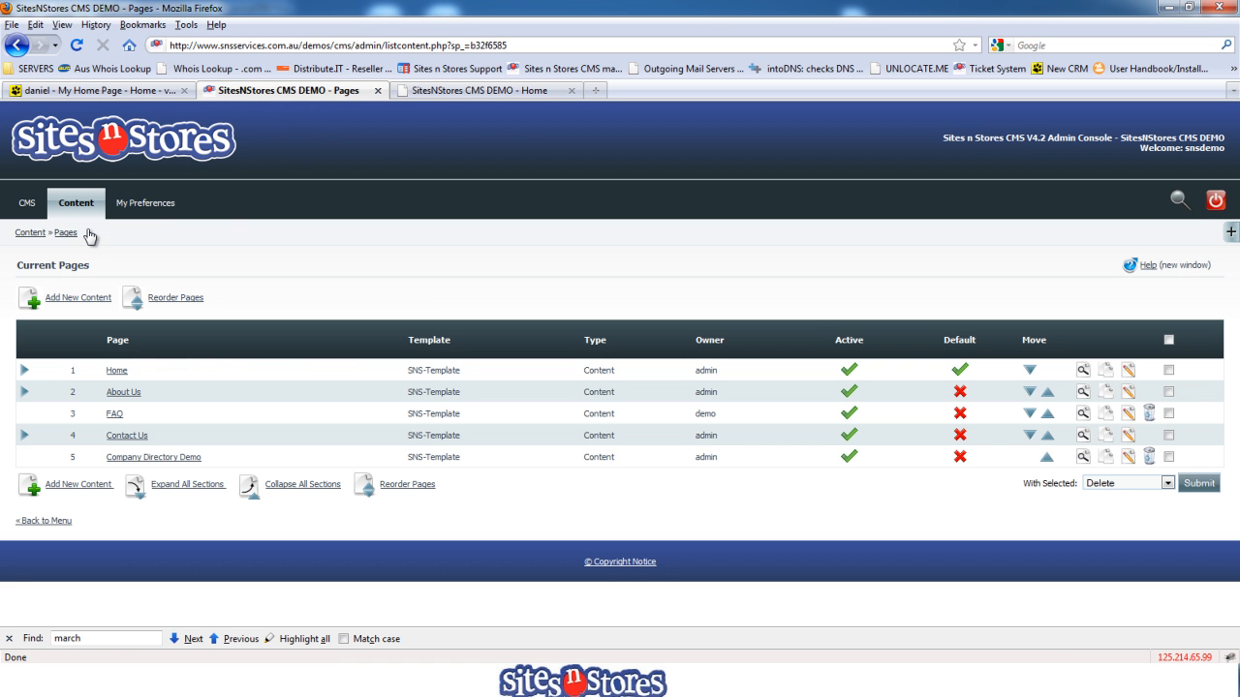
mouse_move(214, 331)
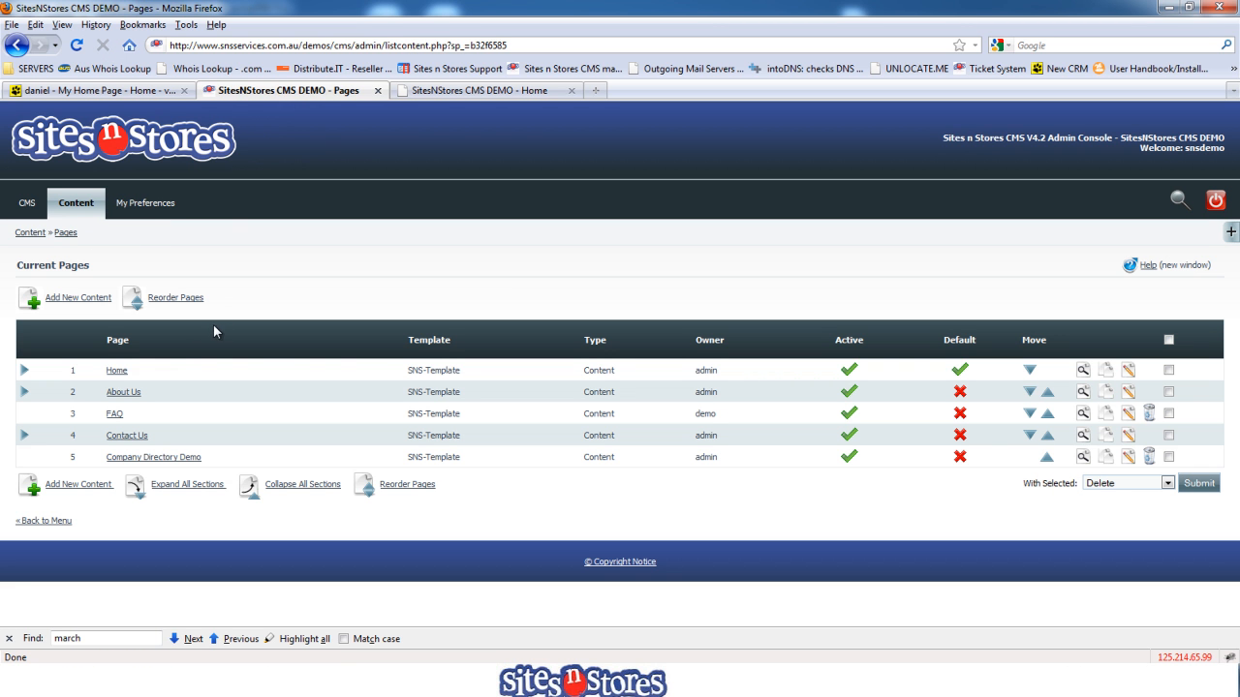
mouse_move(118, 393)
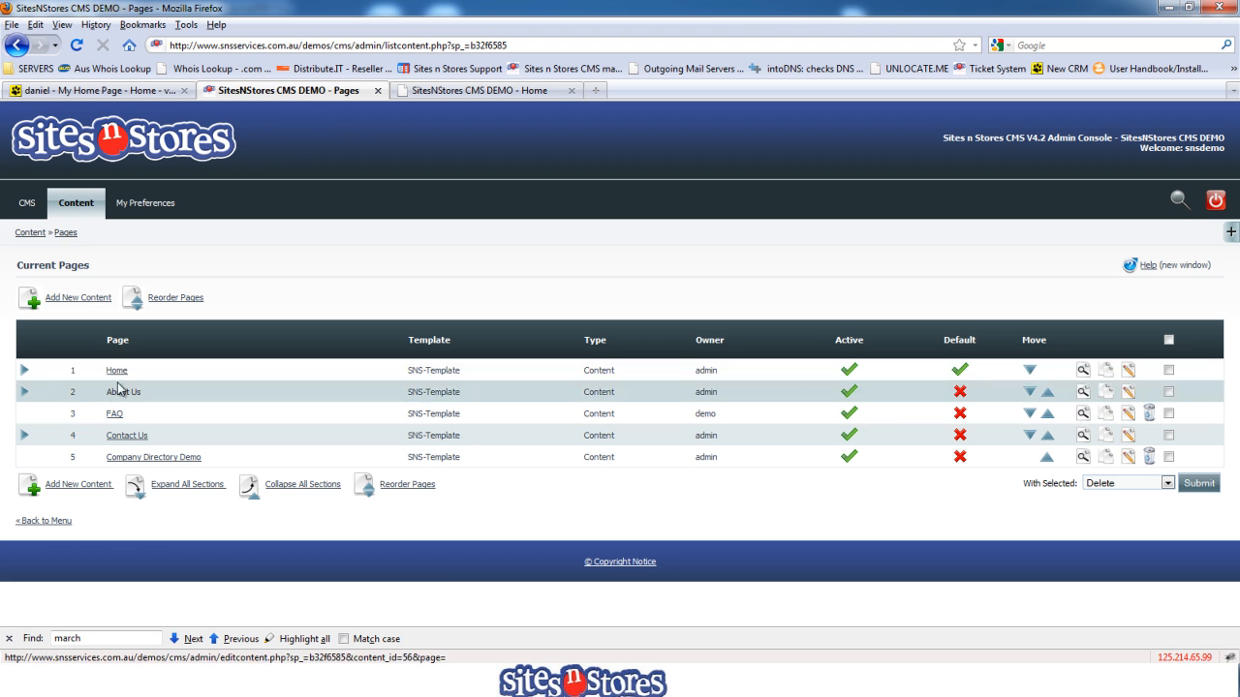
Step: Add a new content page titled 'Testing' with menu text 'Testing 123'
left_click(77, 297)
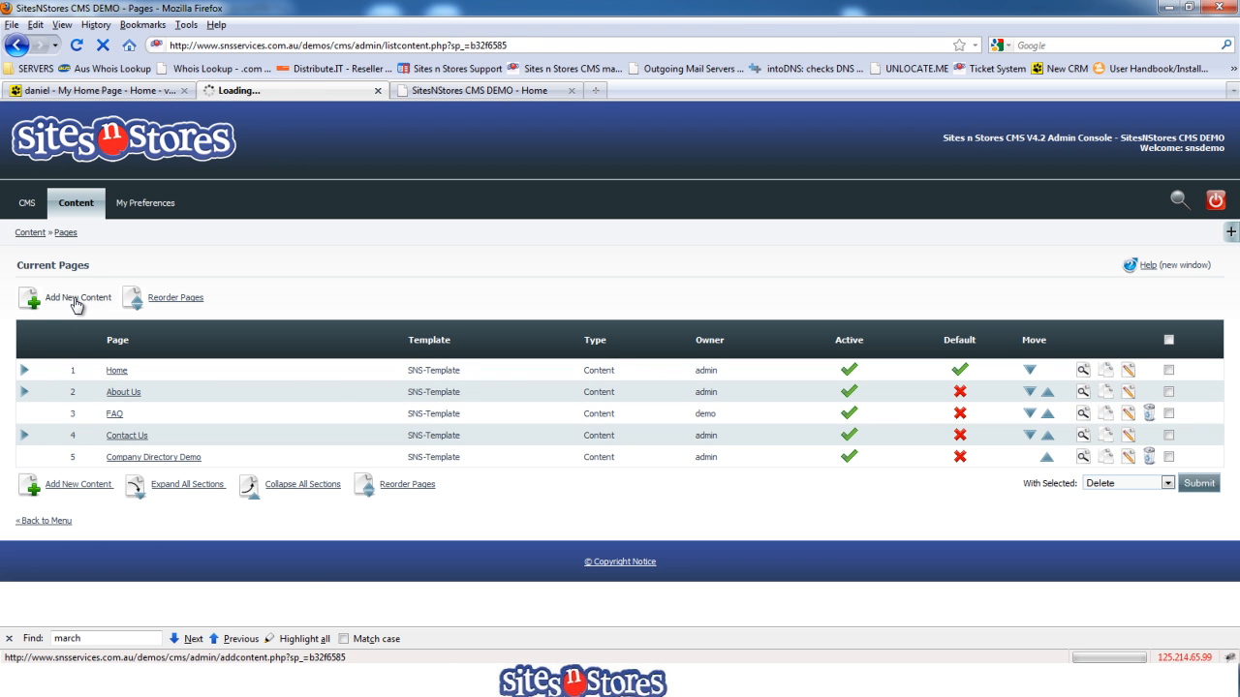
left_click(78, 298)
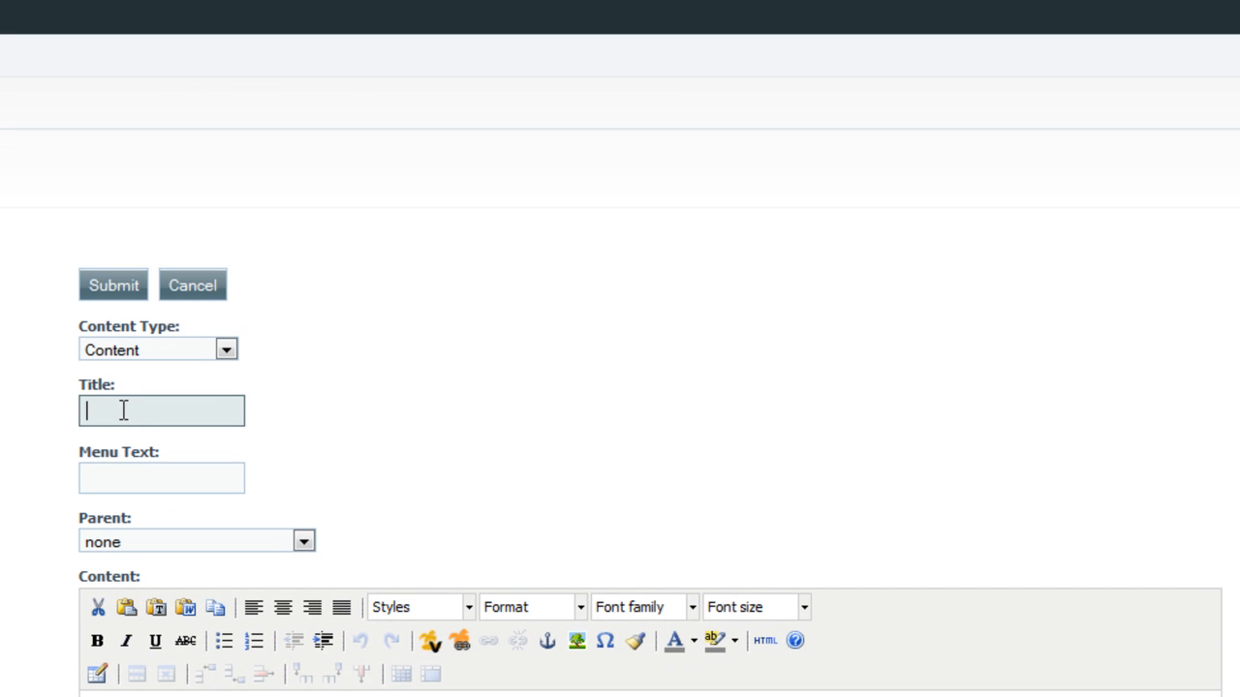
type("TES")
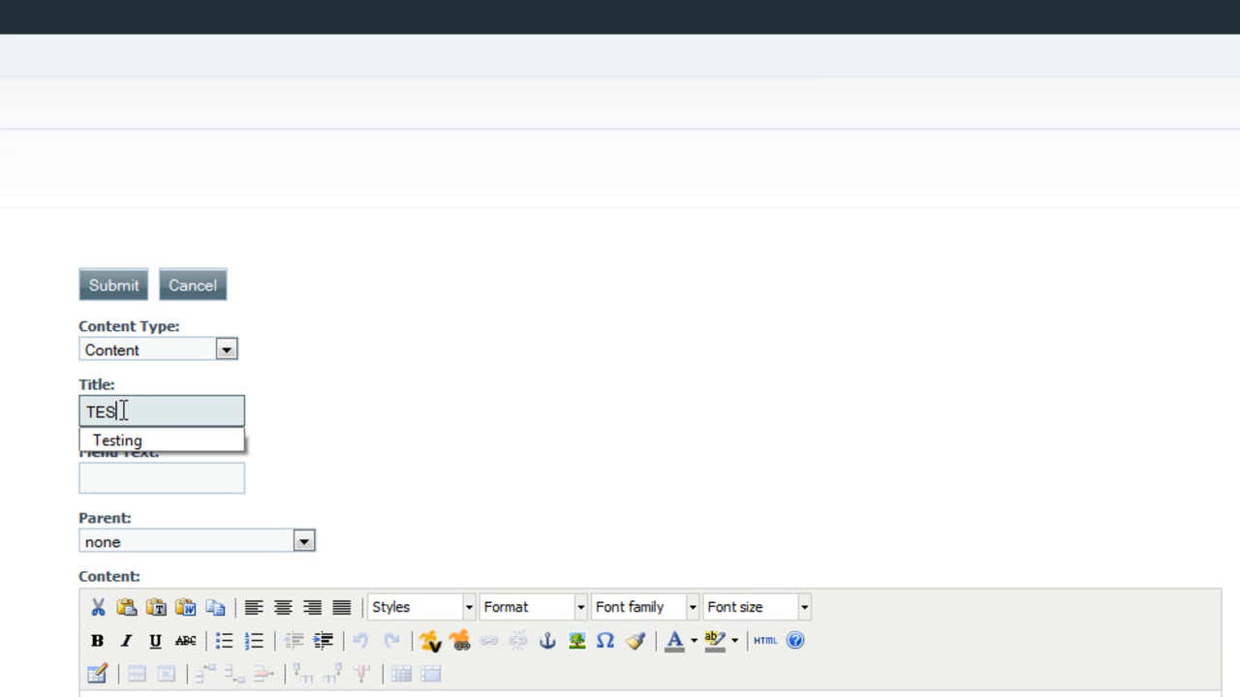
left_click(118, 440)
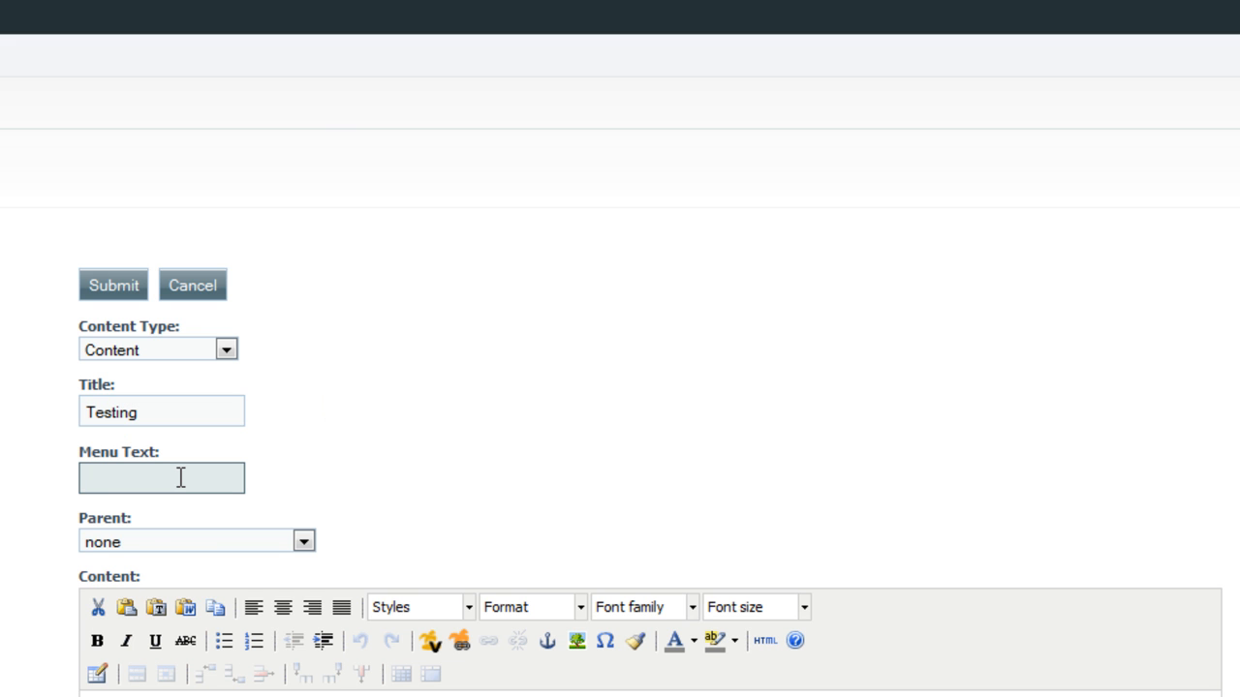
type("Testing 123")
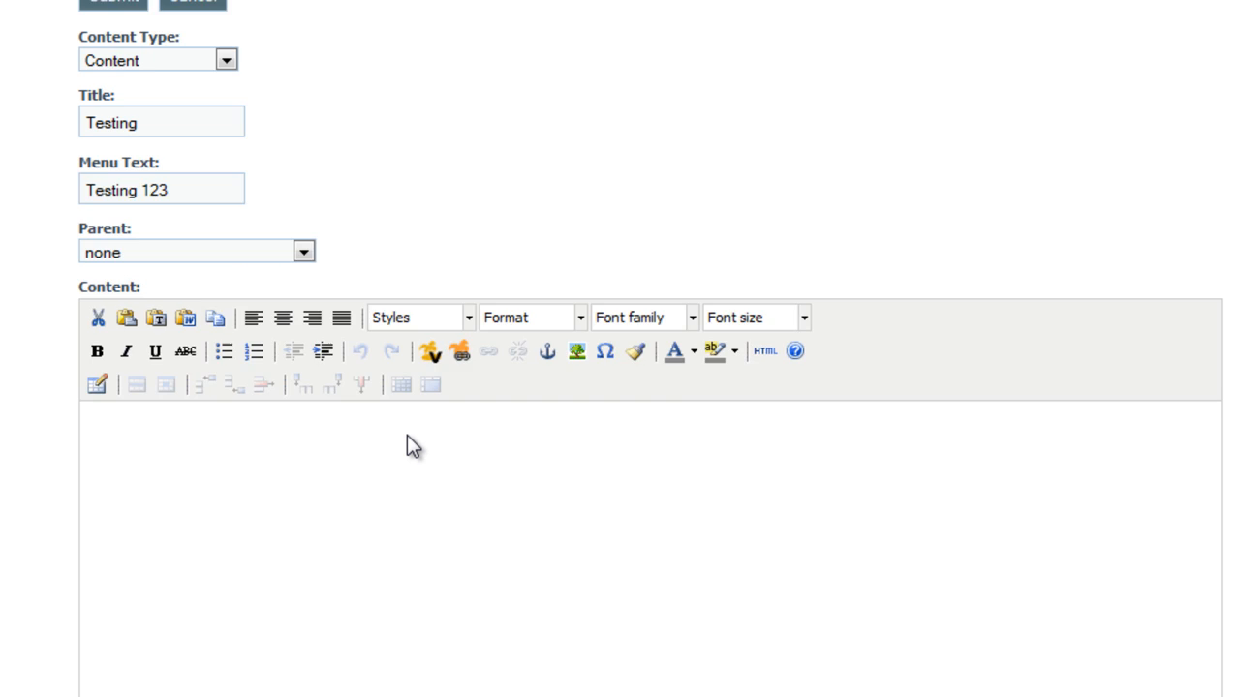
Step: Enter body text 'adding some basic tex', submit the page, and return to the demo site
scroll("down", 3)
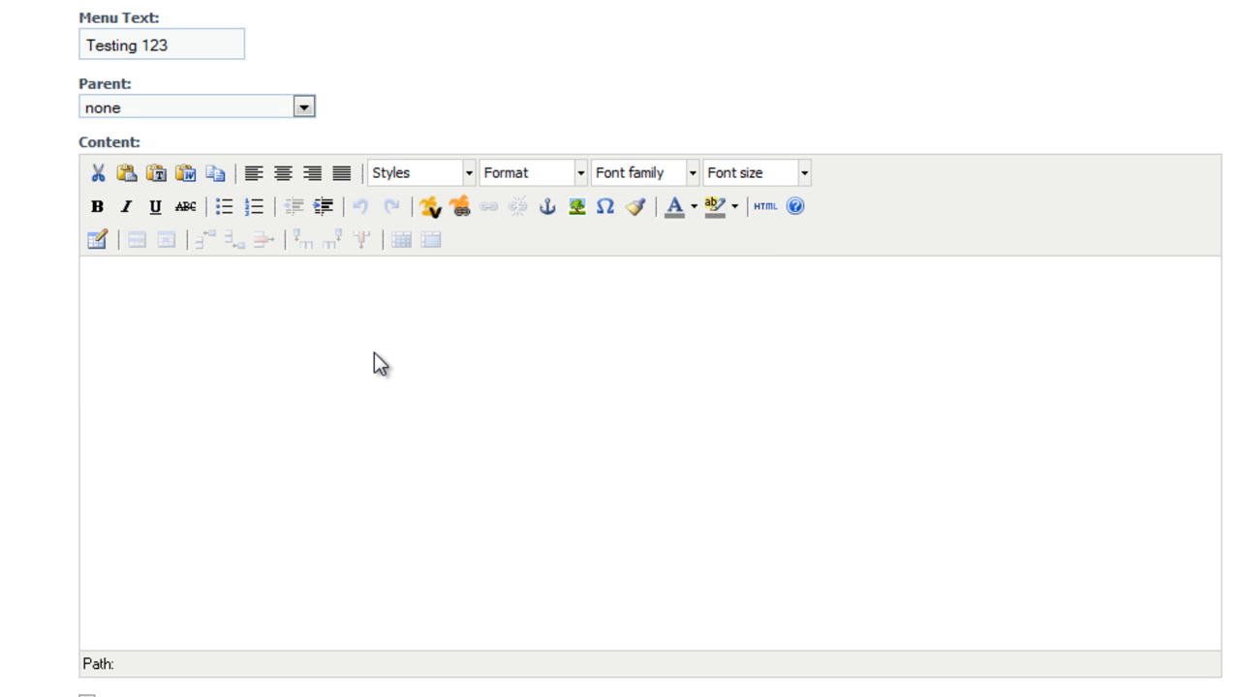
type("adding som")
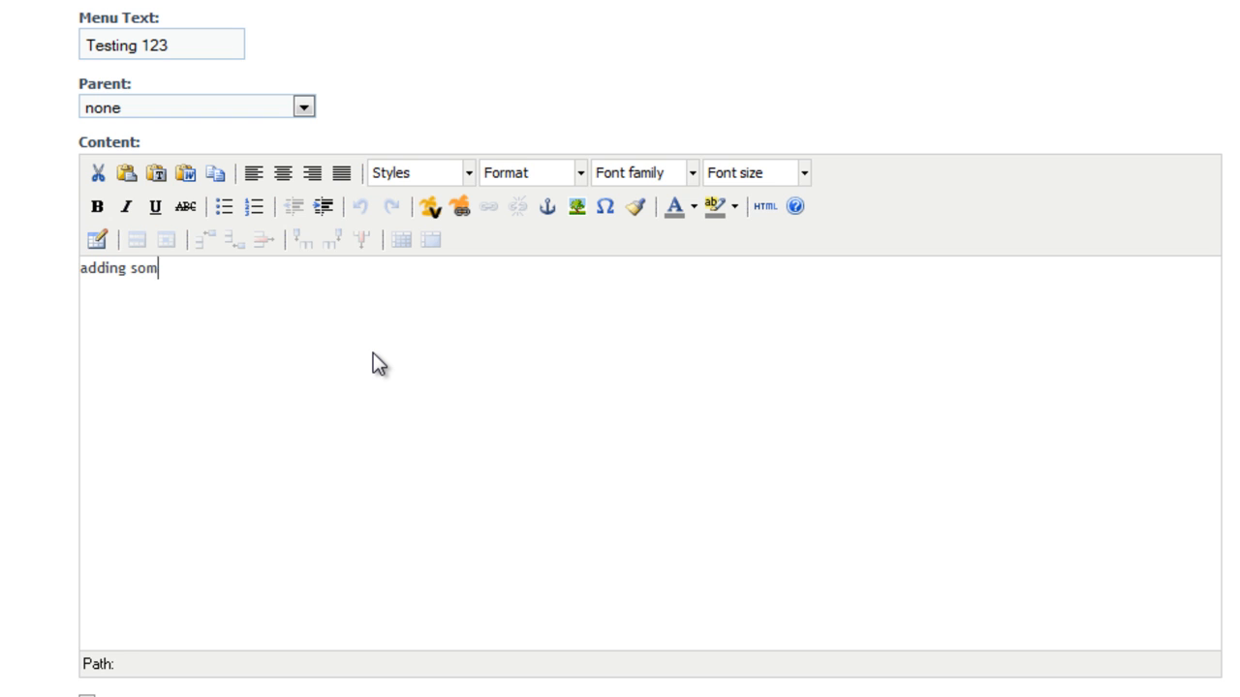
type("e basic text to test with.")
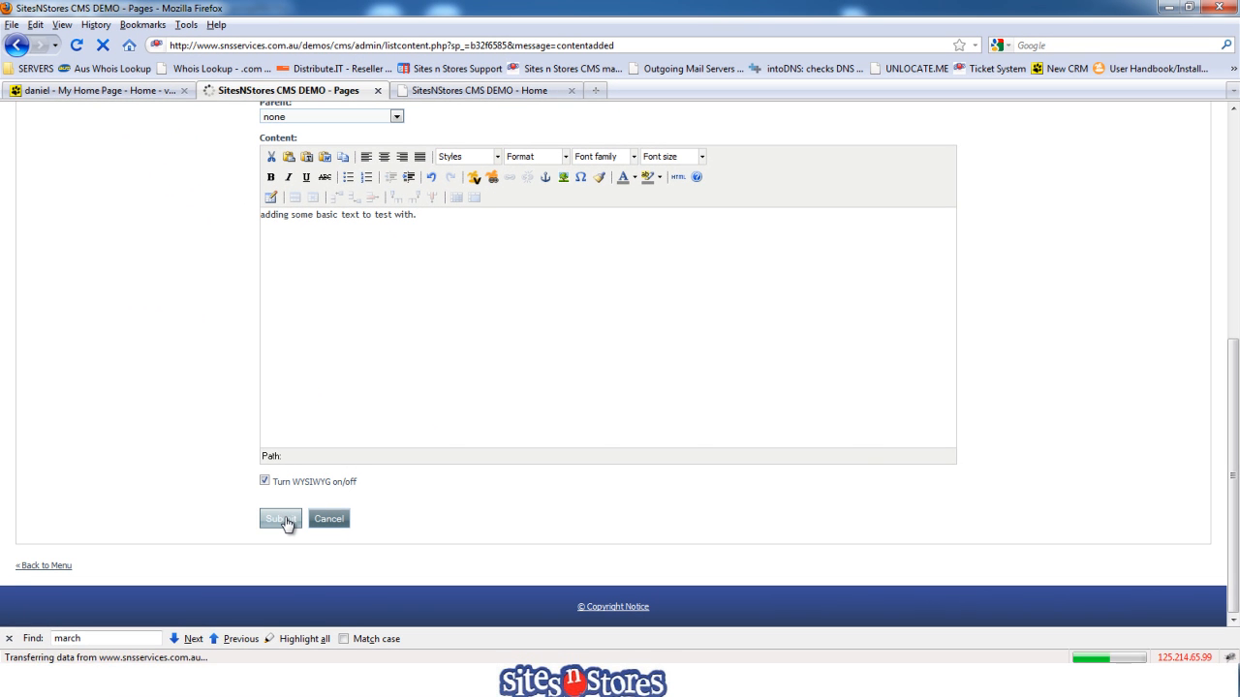
left_click(279, 518)
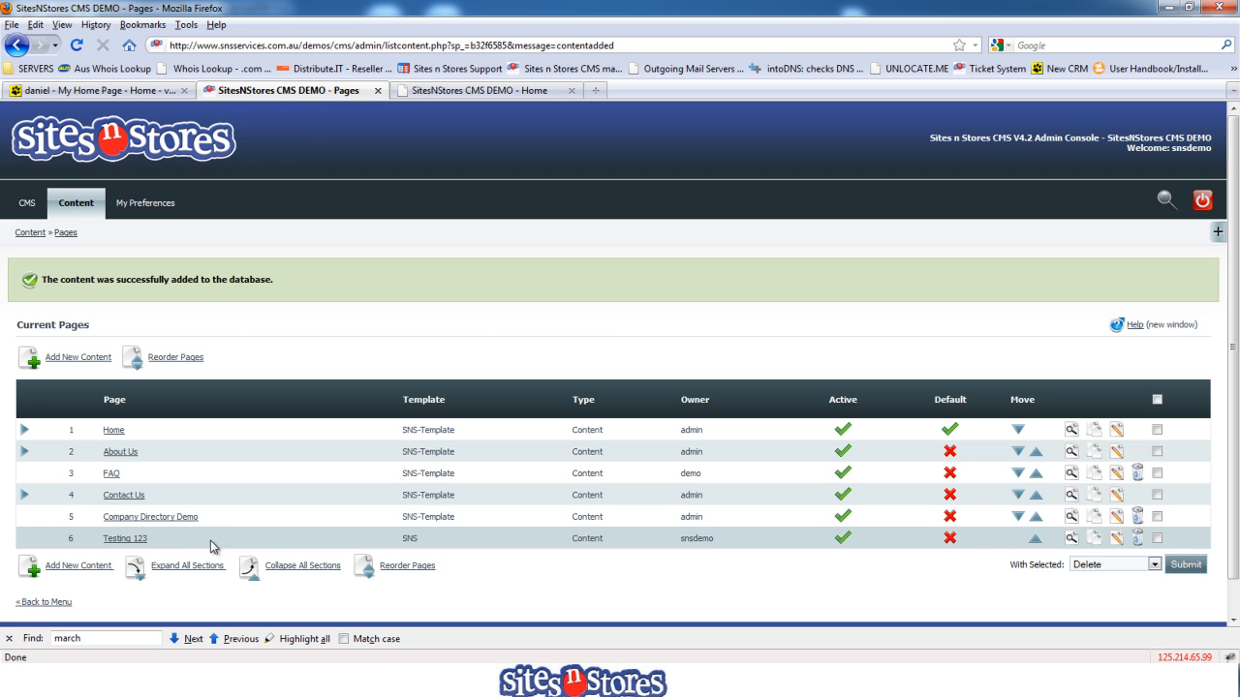
mouse_move(309, 537)
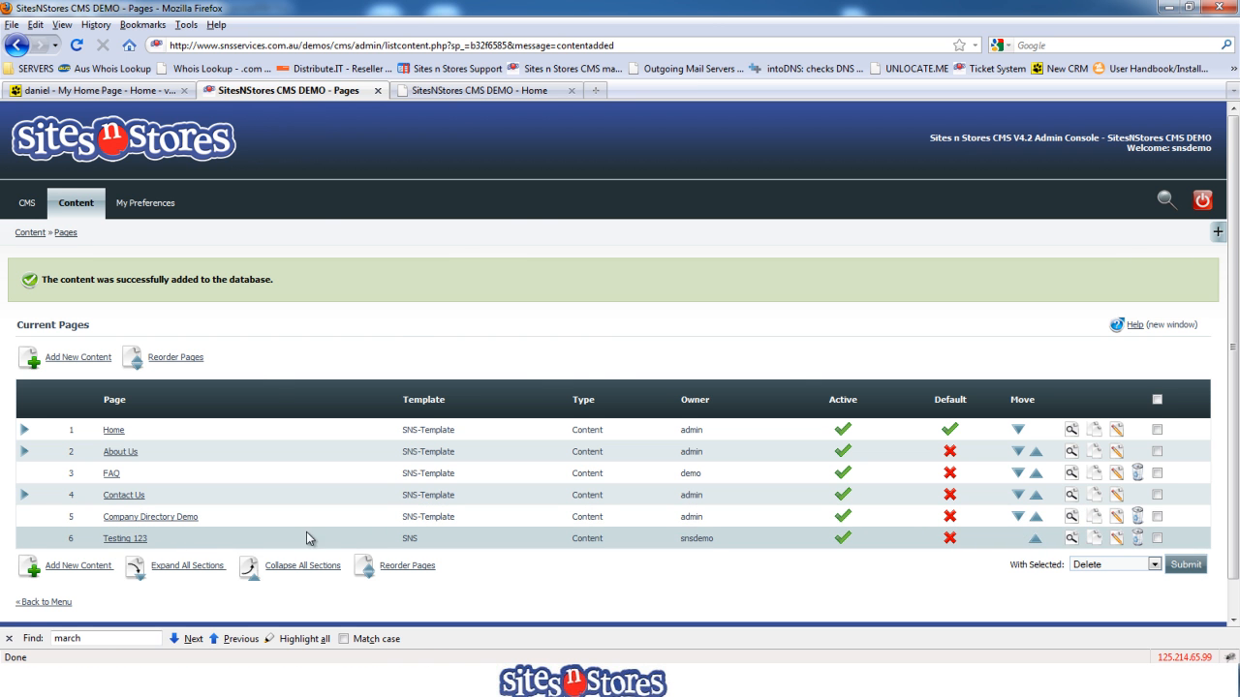
left_click(477, 90)
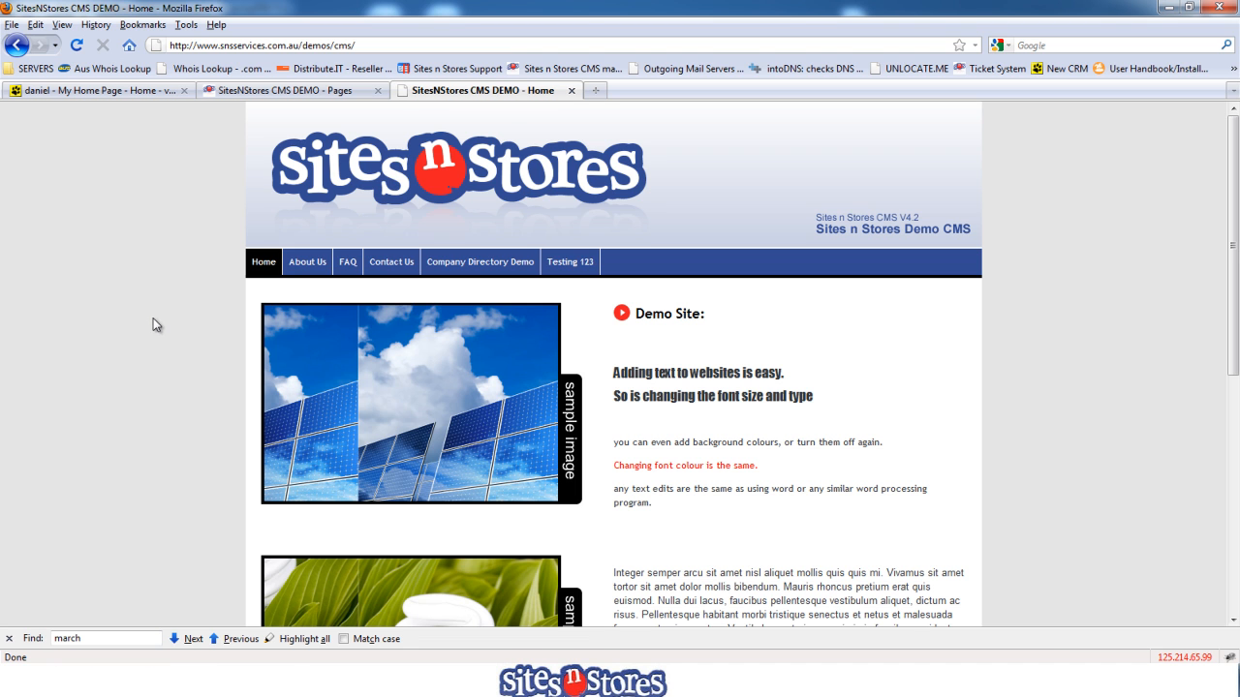
mouse_move(574, 274)
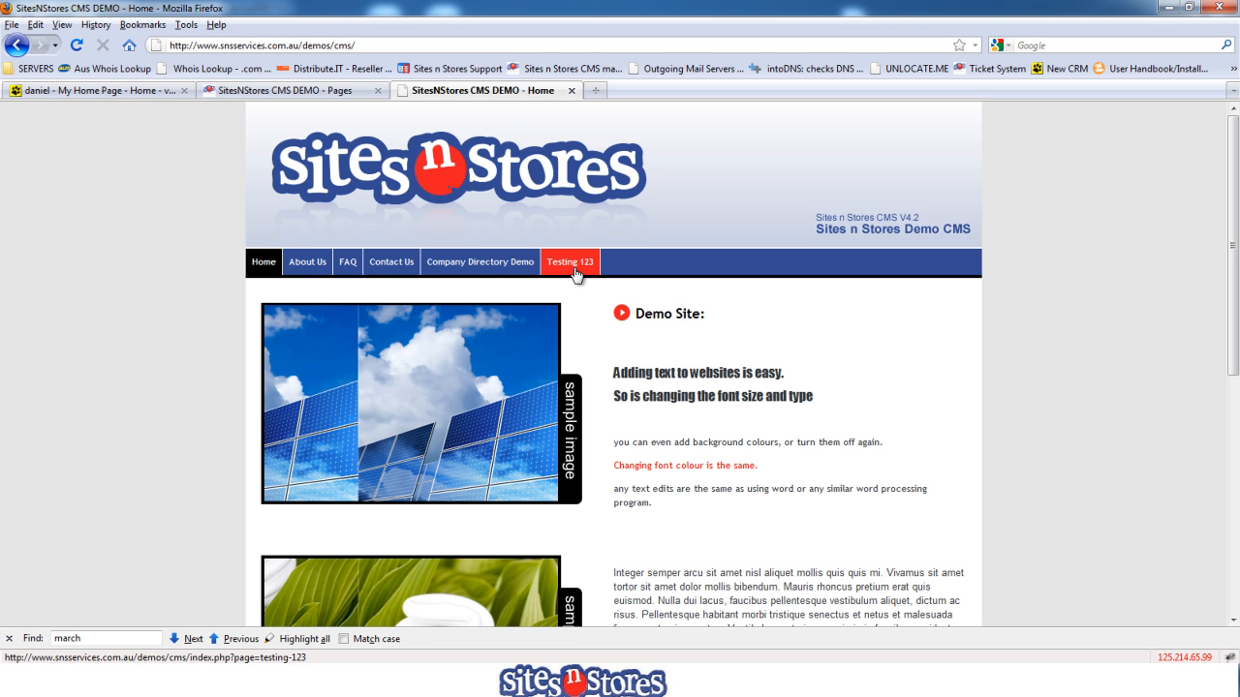
Step: Open the 'Testing 123' page from the demo site's top navigation menu
left_click(570, 262)
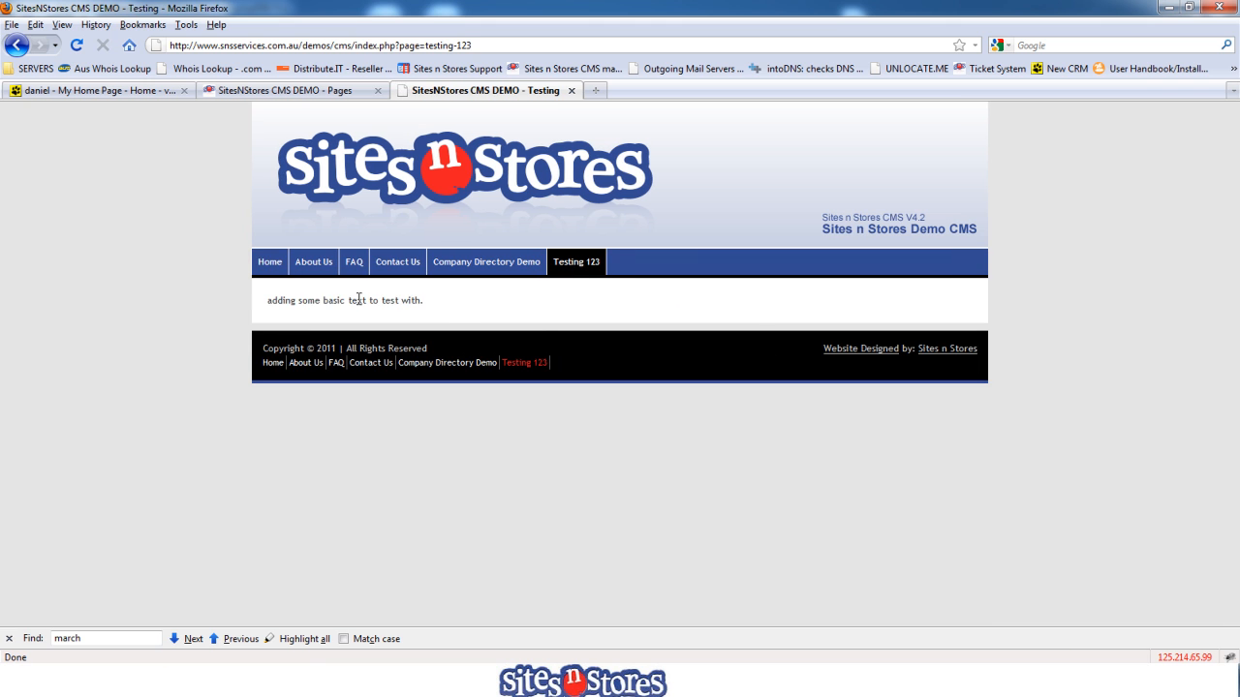
mouse_move(528, 307)
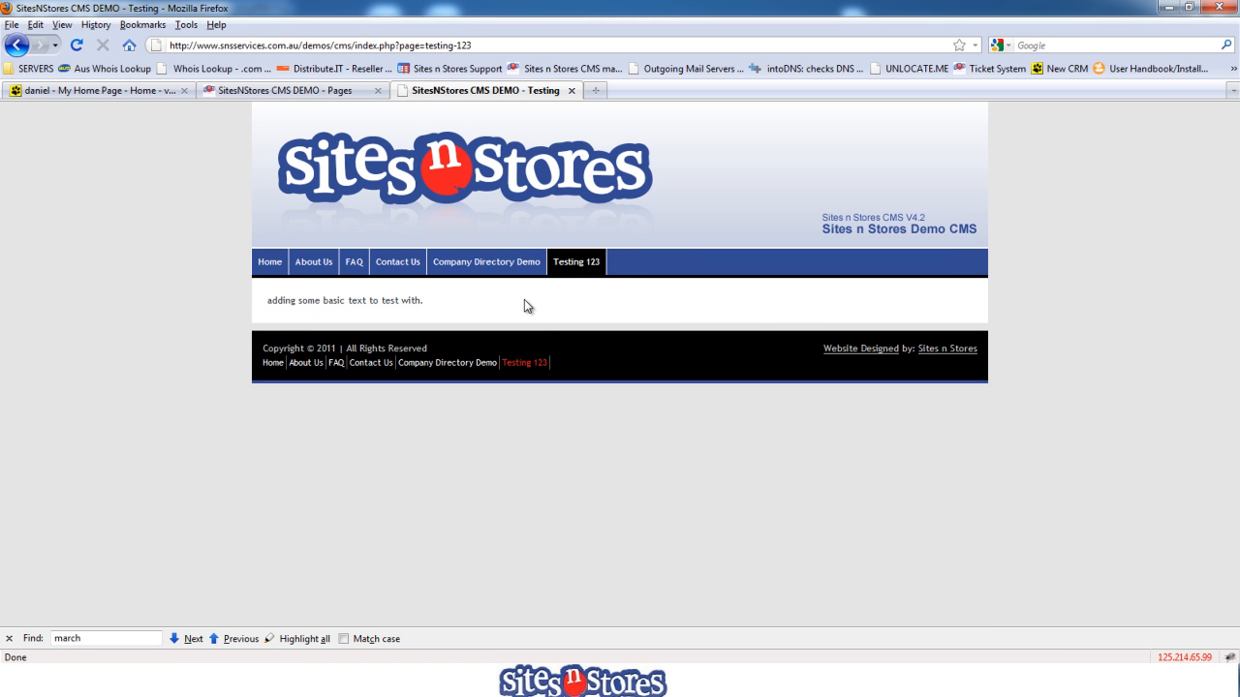